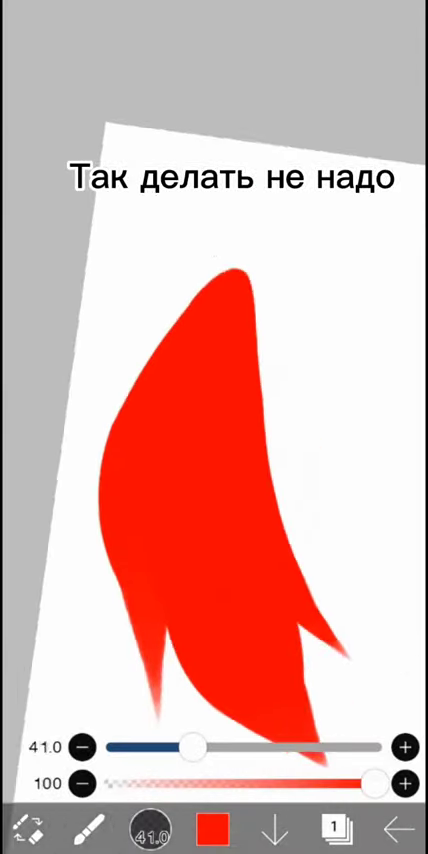
# - Pick a salmon pink in the colour picker and paint the hair strand on a new layer
pyautogui.click(209, 829)
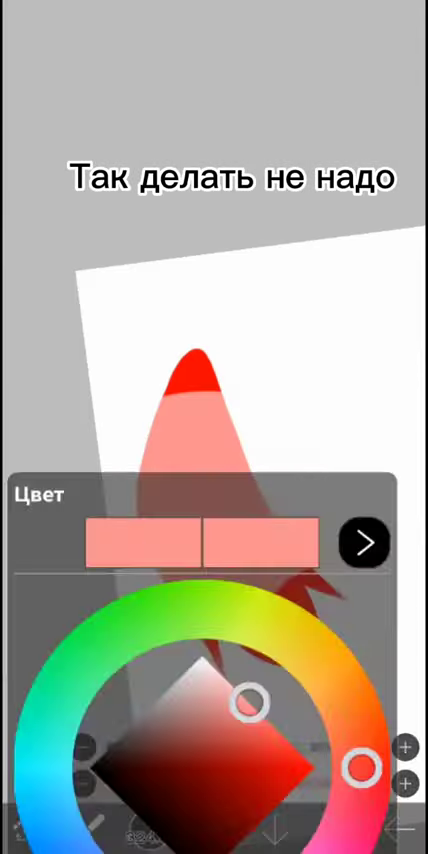
pyautogui.click(363, 544)
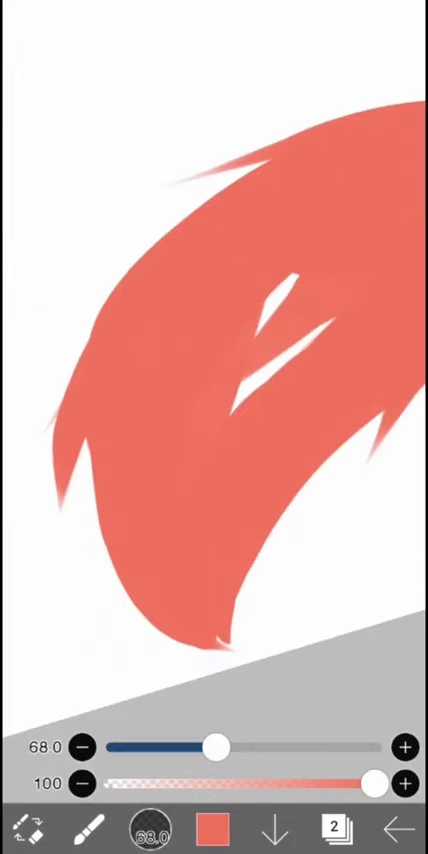
# - Paint darker rose shadows and pale-pink low-opacity highlights on separate new layers
pyautogui.click(213, 828)
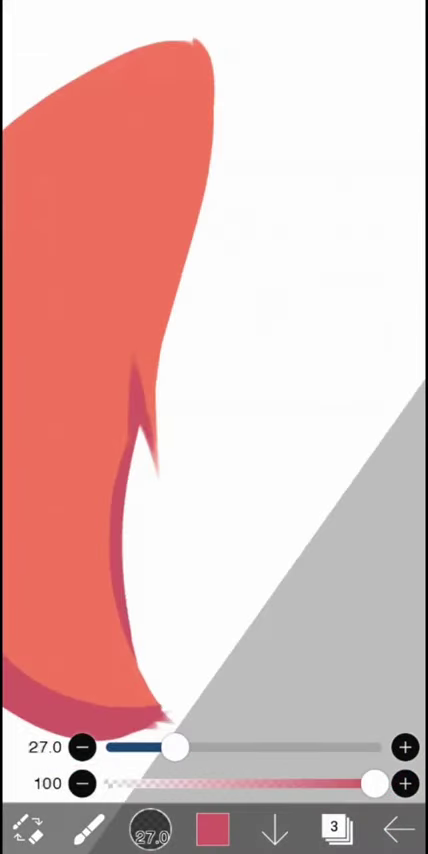
pyautogui.click(335, 828)
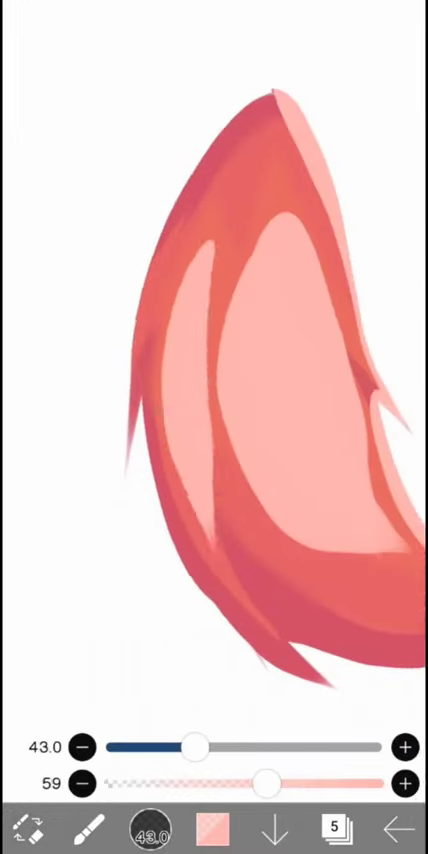
# - Add three faint low-opacity Add-mode glow layers over the strand and show the layer list
pyautogui.click(337, 828)
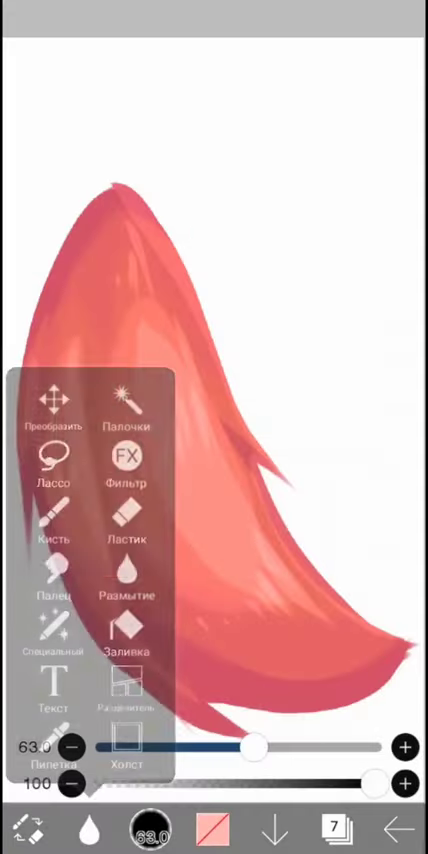
pyautogui.click(335, 828)
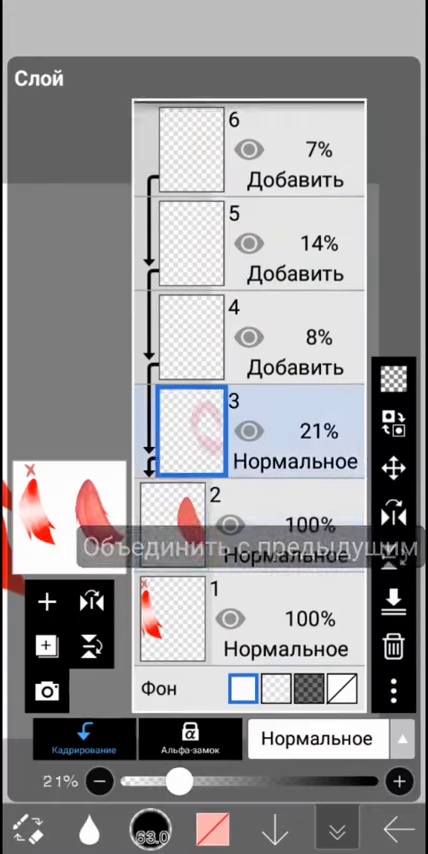